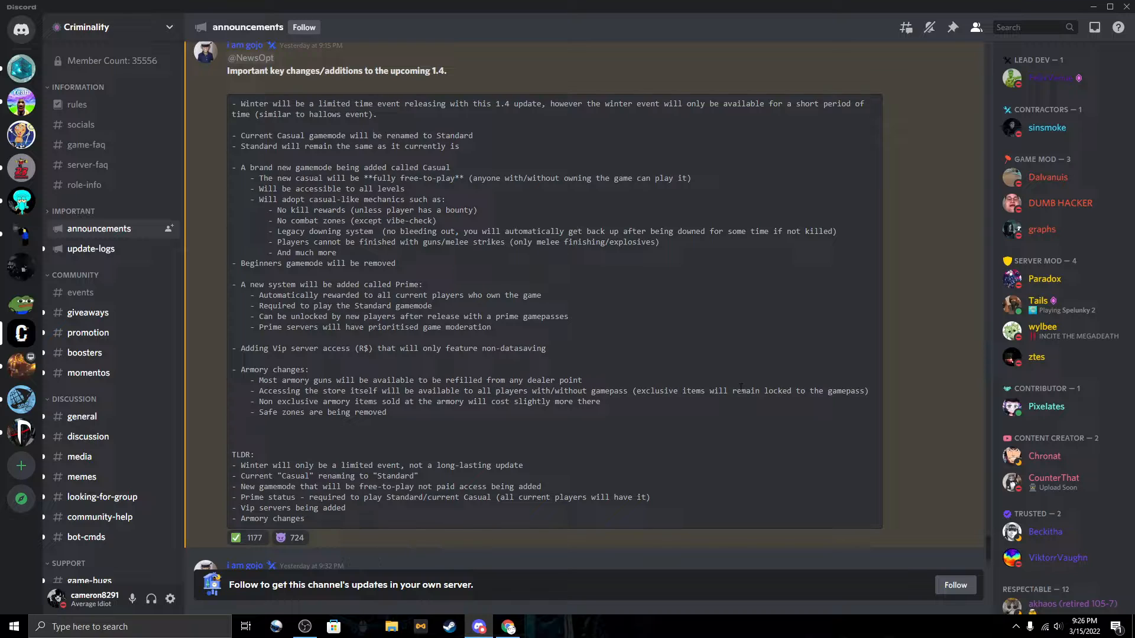
{"action": "mouse_move", "coordinate": [718, 349]}
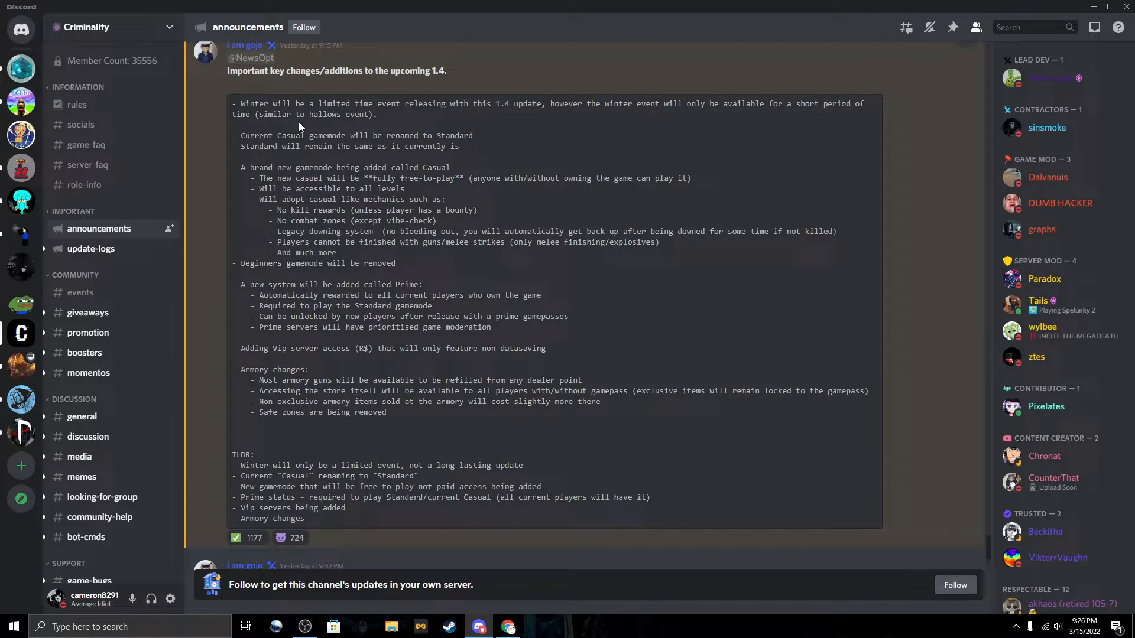
{"action": "mouse_move", "coordinate": [558, 139]}
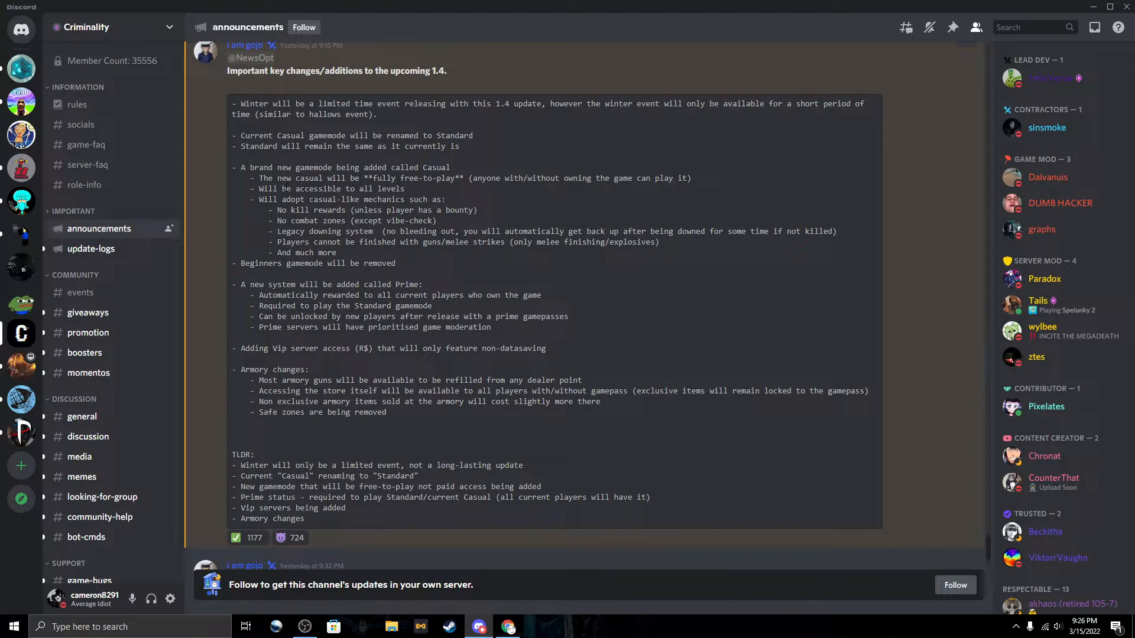
- Highlight the Casual mode lines (free-to-play, all levels, guns) and the VIP server line in the 1.4 notes
{"action": "left_click_drag", "start_coordinate": [365, 178], "coordinate": [451, 179]}
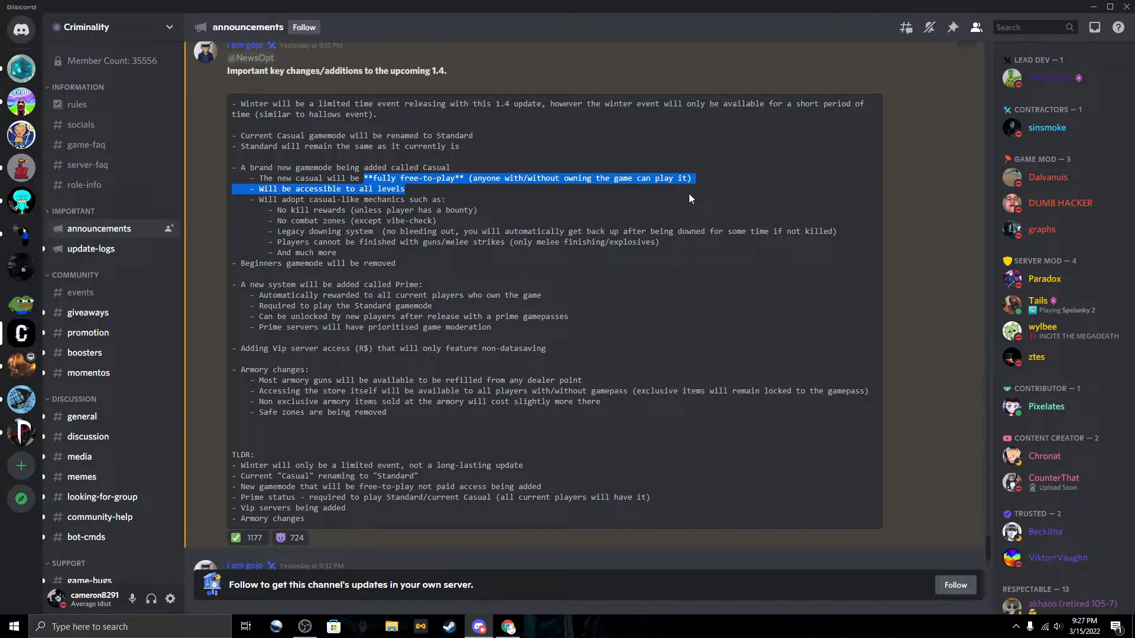
{"action": "mouse_move", "coordinate": [634, 206]}
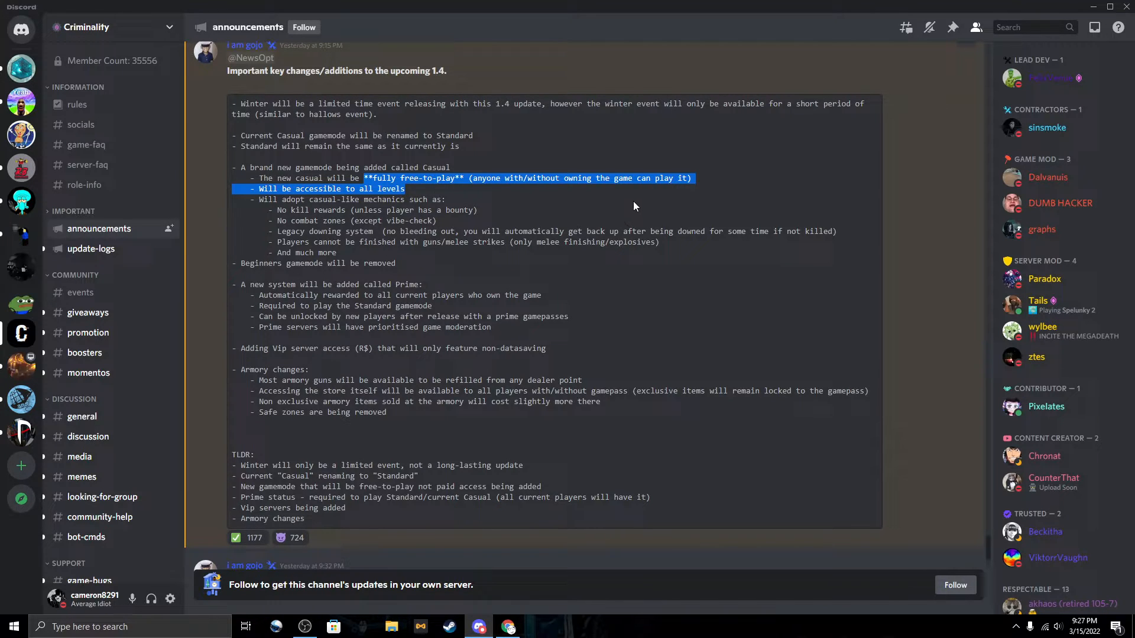
{"action": "mouse_move", "coordinate": [591, 201]}
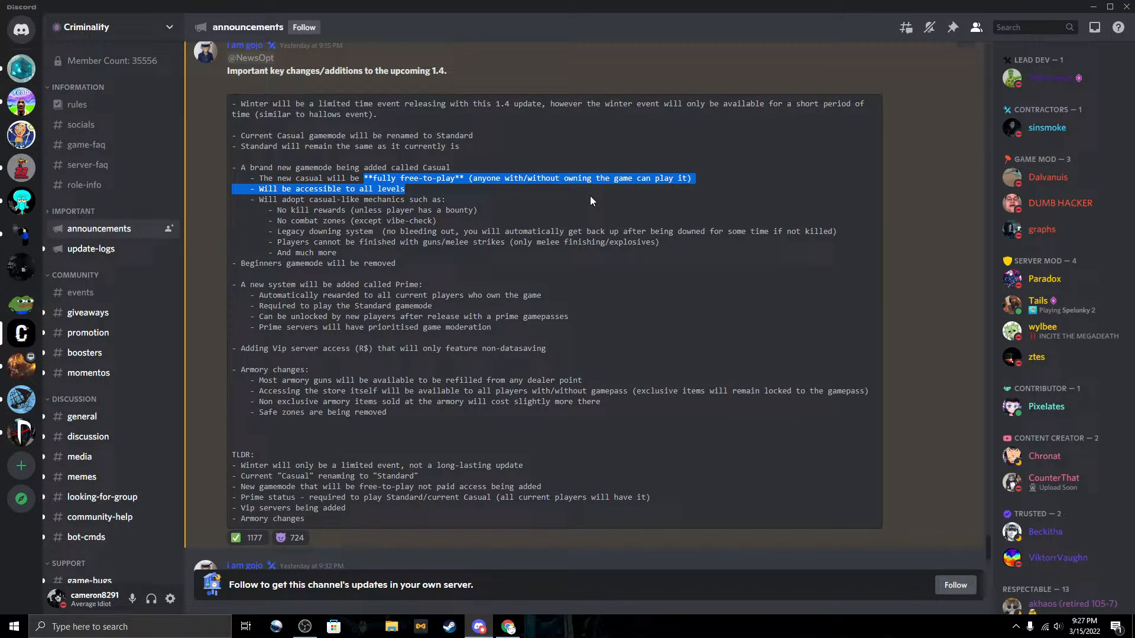
{"action": "left_click", "coordinate": [590, 203]}
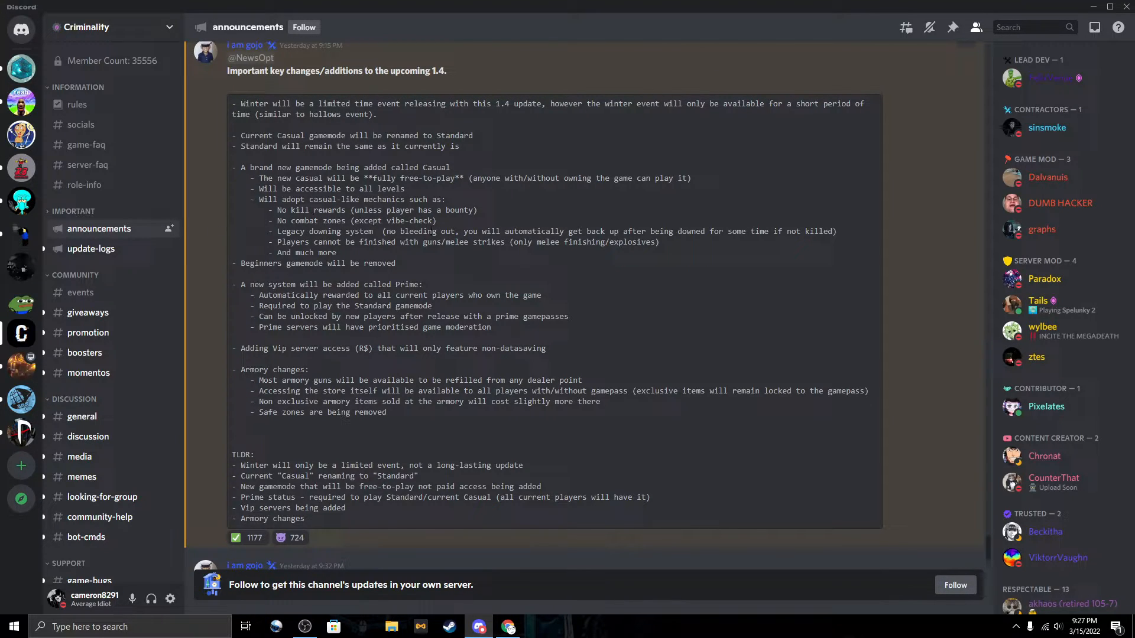
{"action": "mouse_move", "coordinate": [426, 231]}
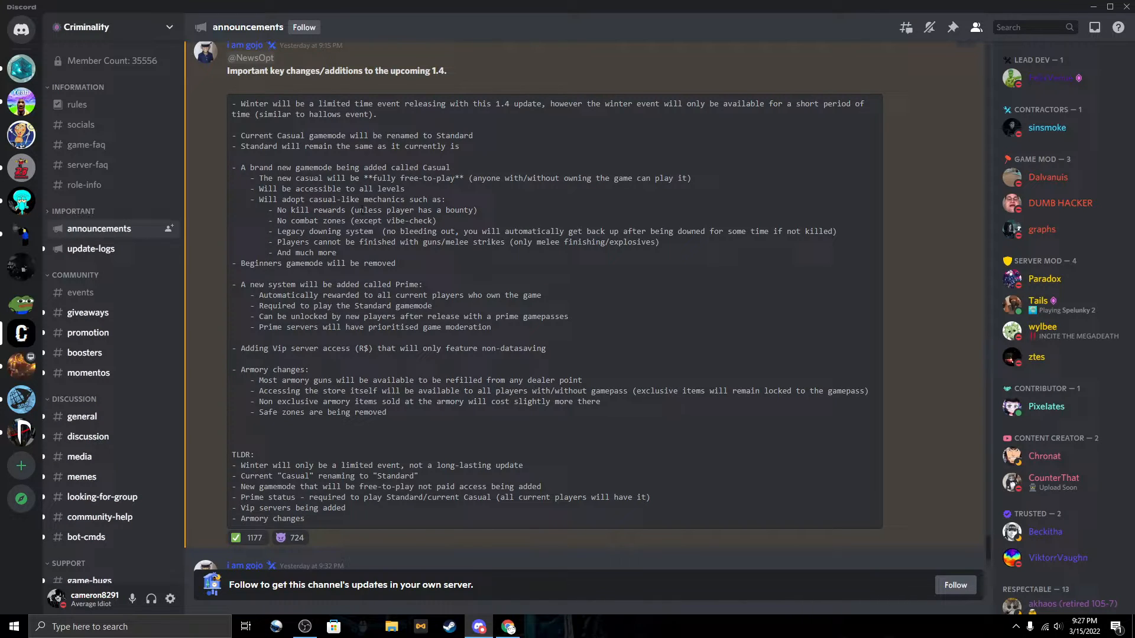
{"action": "mouse_move", "coordinate": [497, 223]}
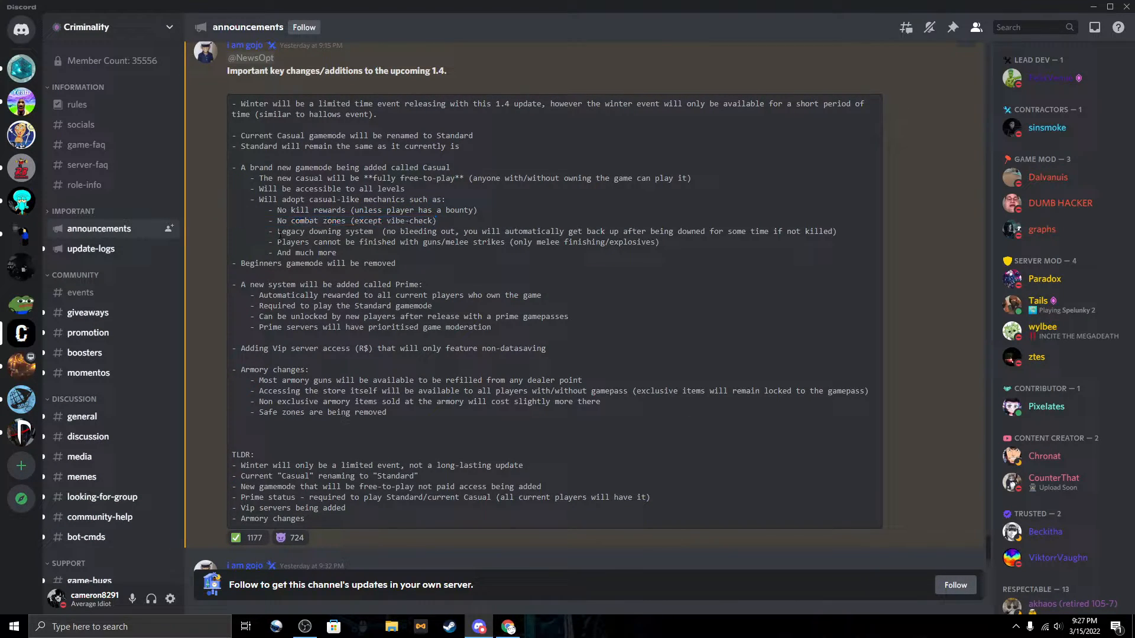
{"action": "left_click_drag", "start_coordinate": [277, 230], "coordinate": [385, 231]}
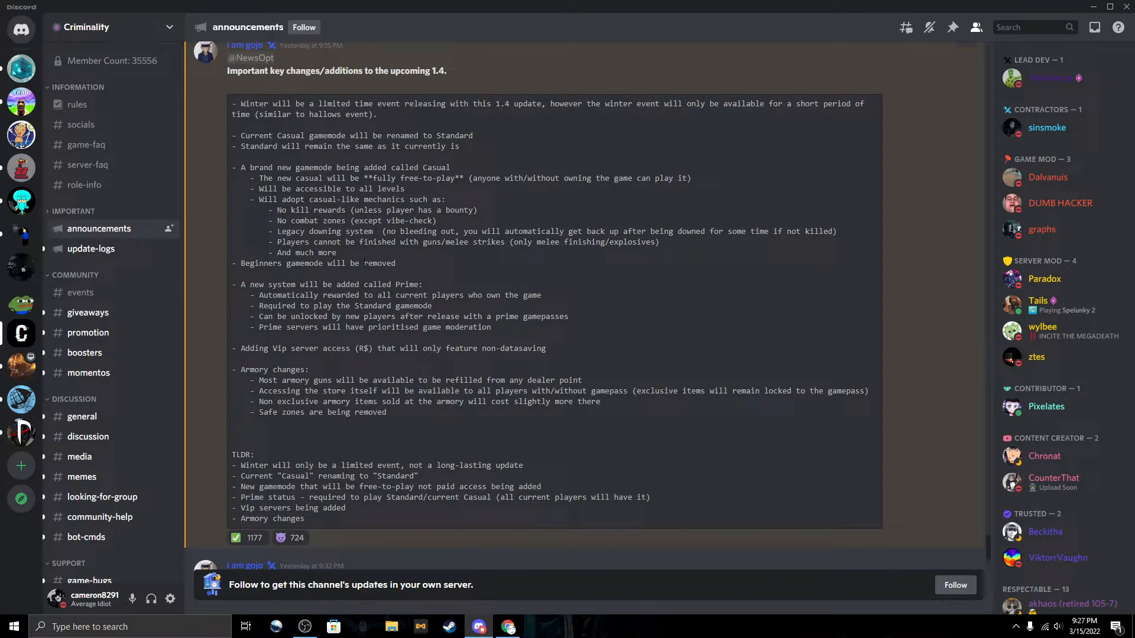
{"action": "mouse_move", "coordinate": [489, 253]}
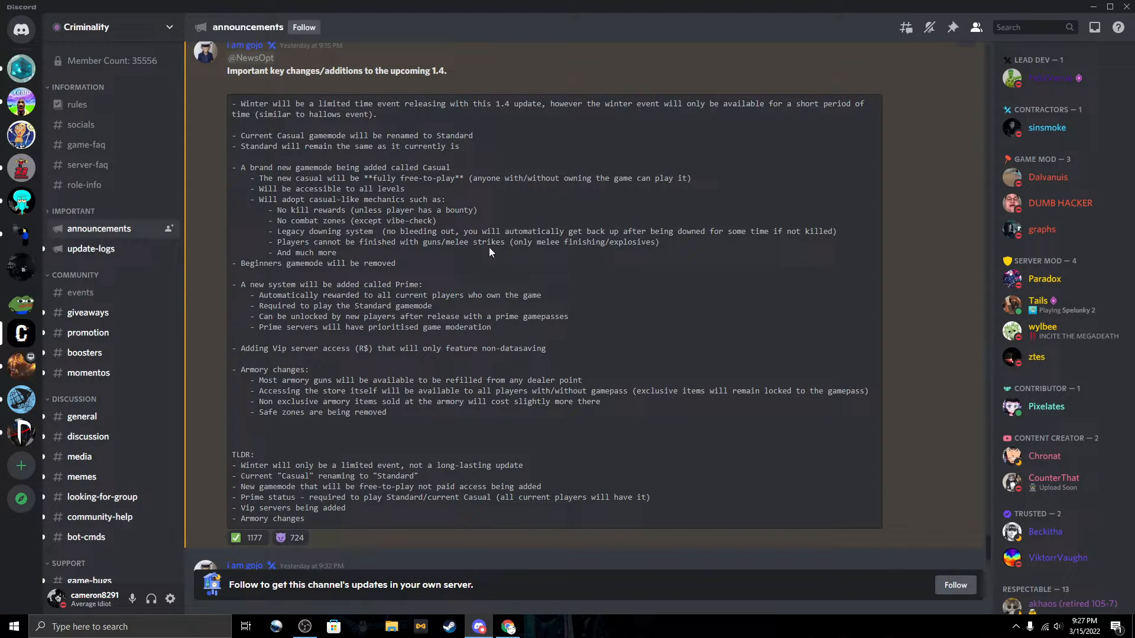
{"action": "double_click", "coordinate": [434, 241]}
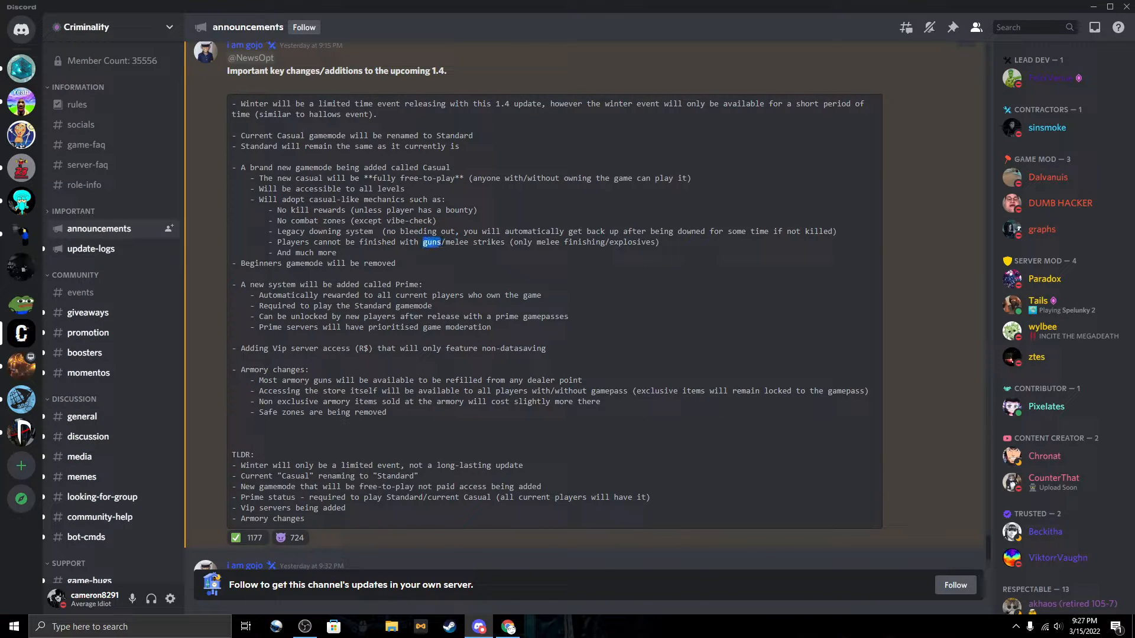
{"action": "mouse_move", "coordinate": [454, 265]}
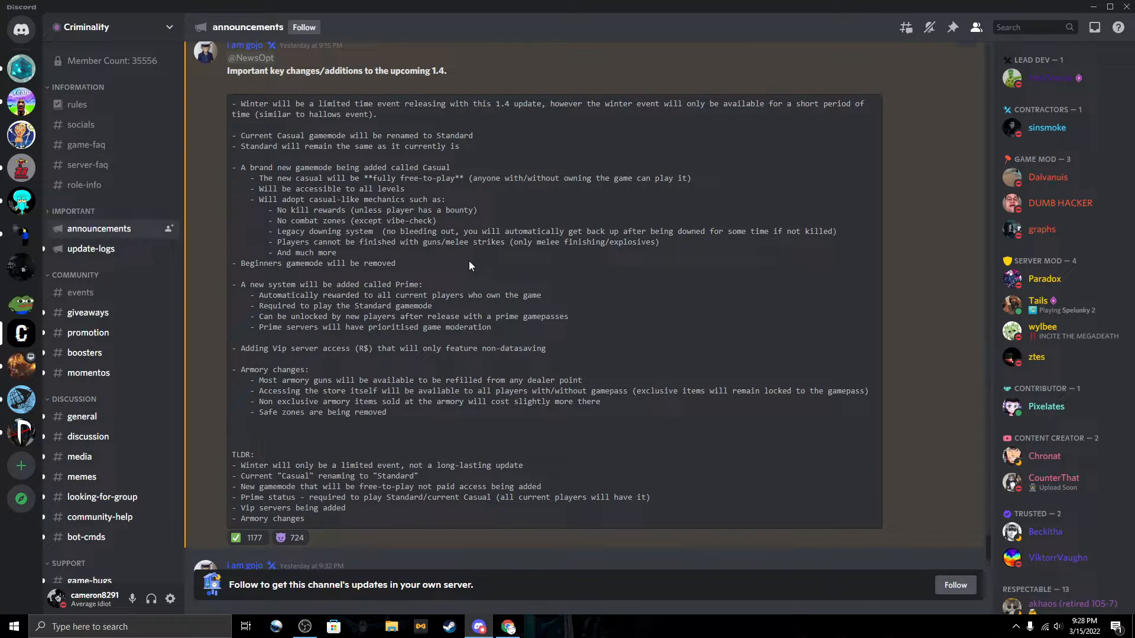
{"action": "mouse_move", "coordinate": [313, 277]}
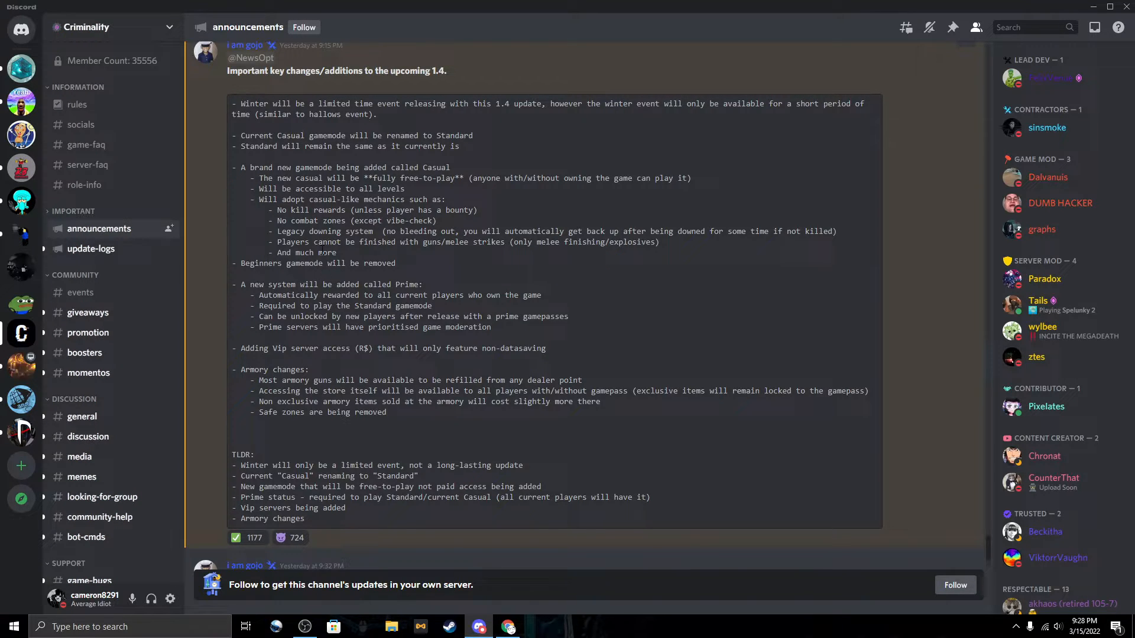
{"action": "double_click", "coordinate": [255, 348]}
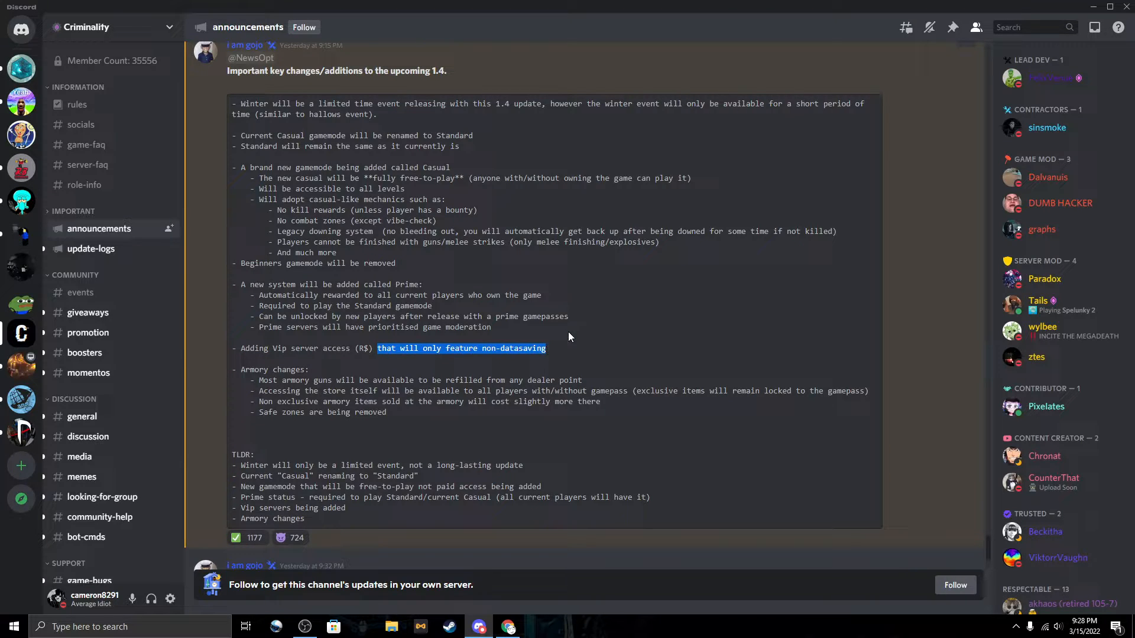
{"action": "left_click", "coordinate": [574, 337]}
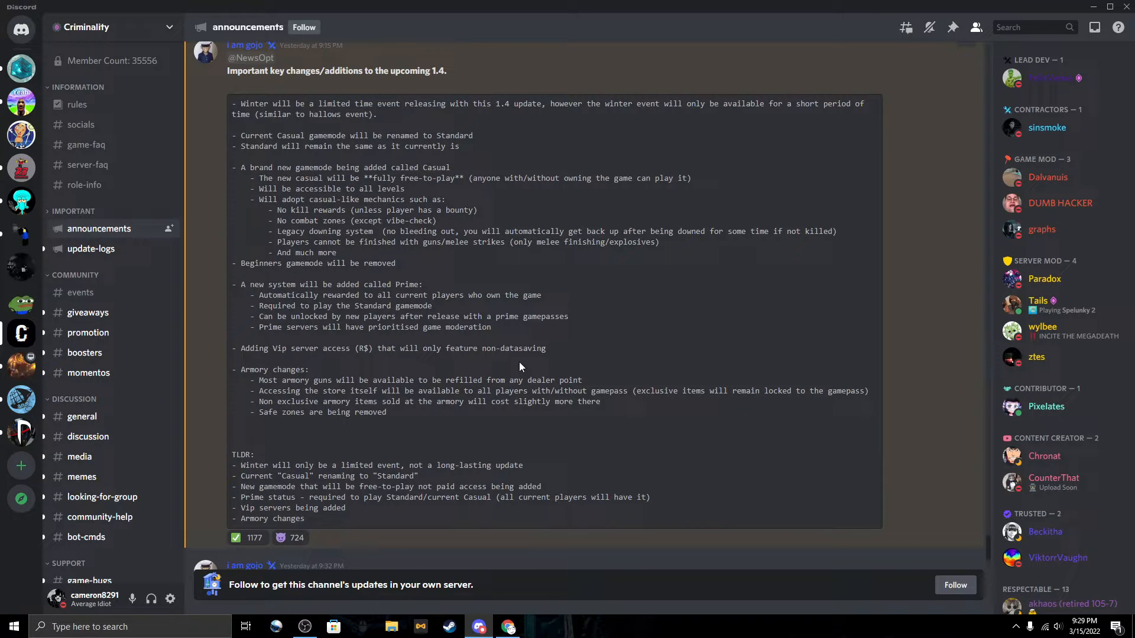
{"action": "mouse_move", "coordinate": [546, 347]}
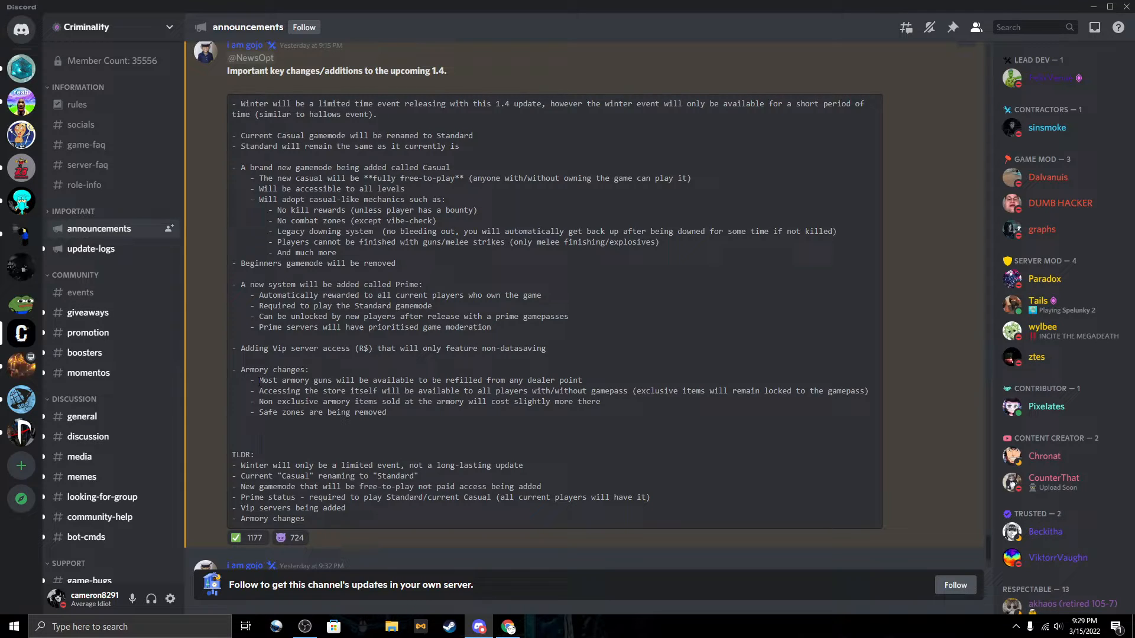
{"action": "mouse_move", "coordinate": [487, 381]}
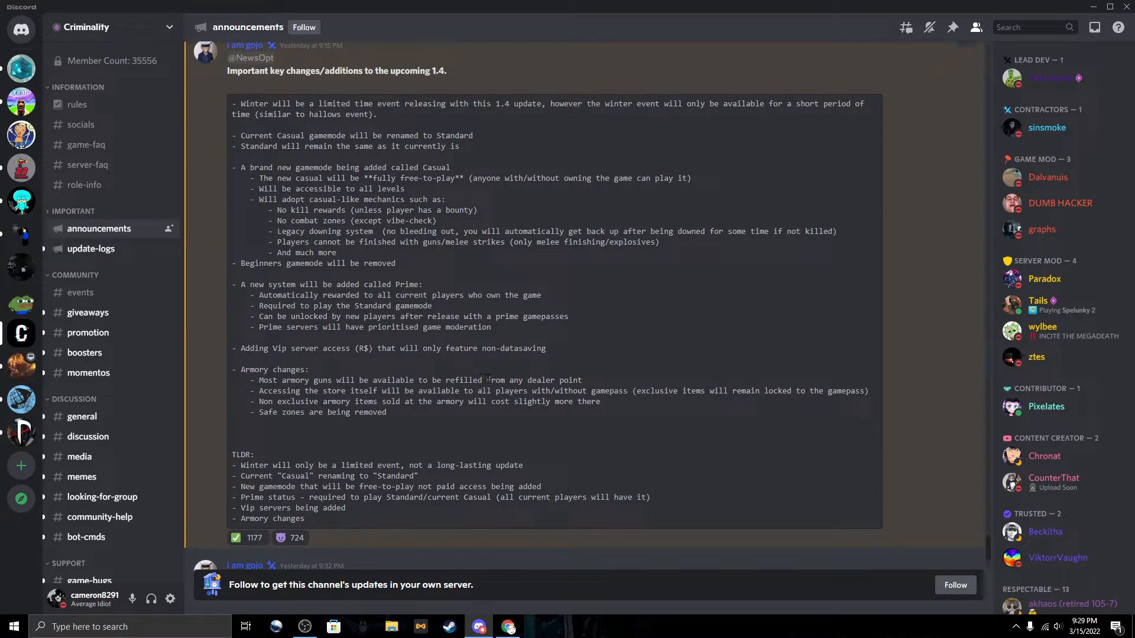
- Highlight the armory lines about store access for everyone and pricier non-exclusive armory items
{"action": "left_click_drag", "start_coordinate": [479, 380], "coordinate": [583, 379]}
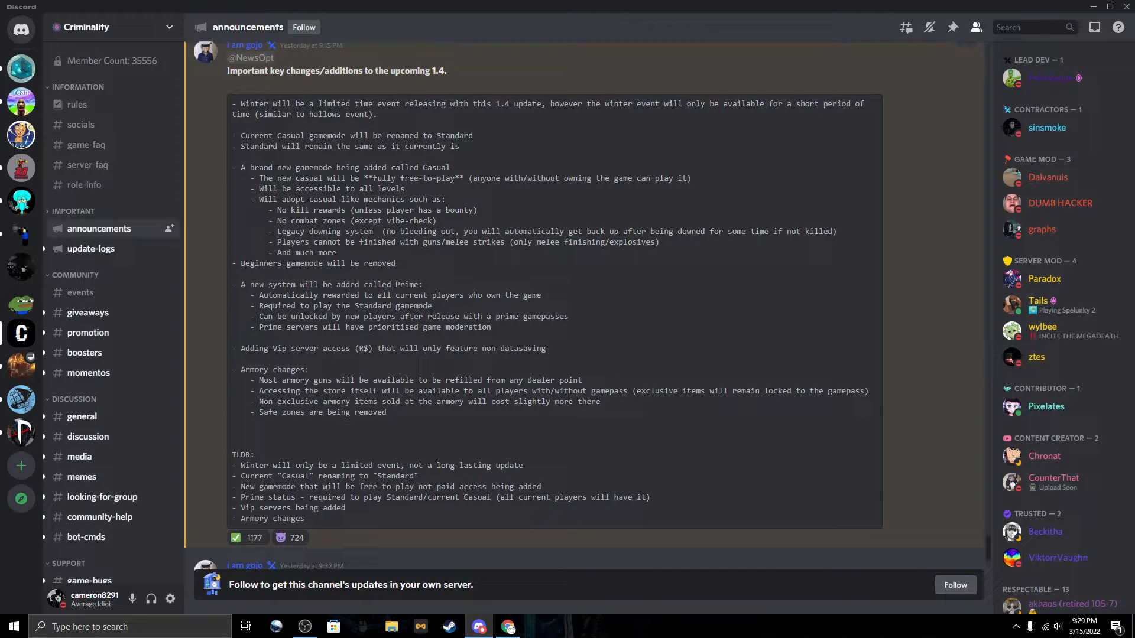
{"action": "mouse_move", "coordinate": [584, 380]}
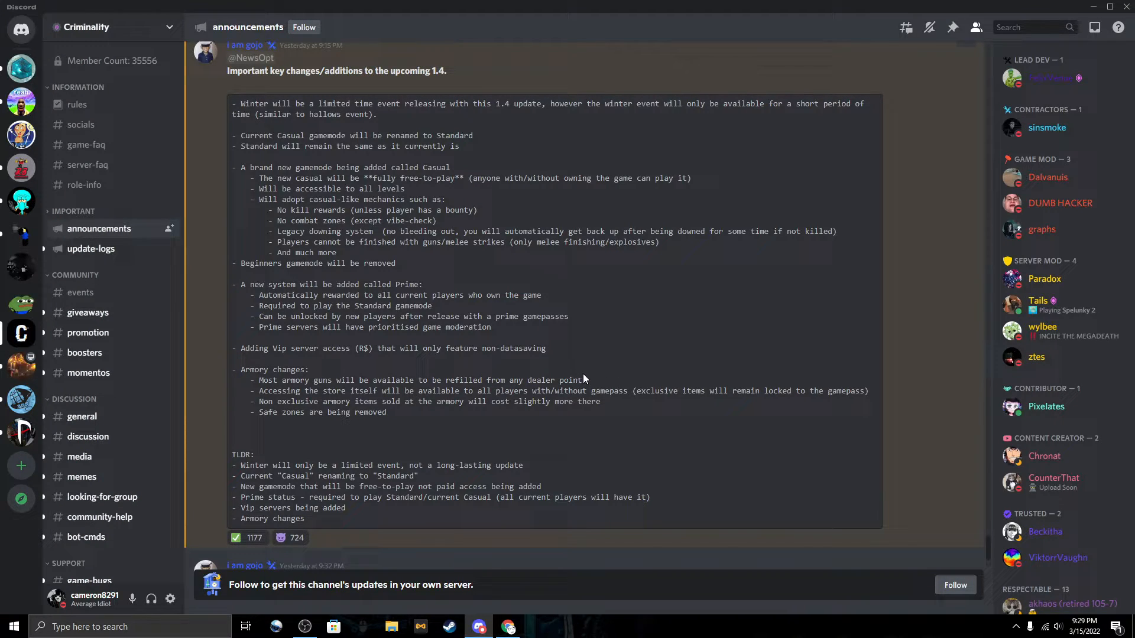
{"action": "left_click_drag", "start_coordinate": [258, 391], "coordinate": [839, 391]}
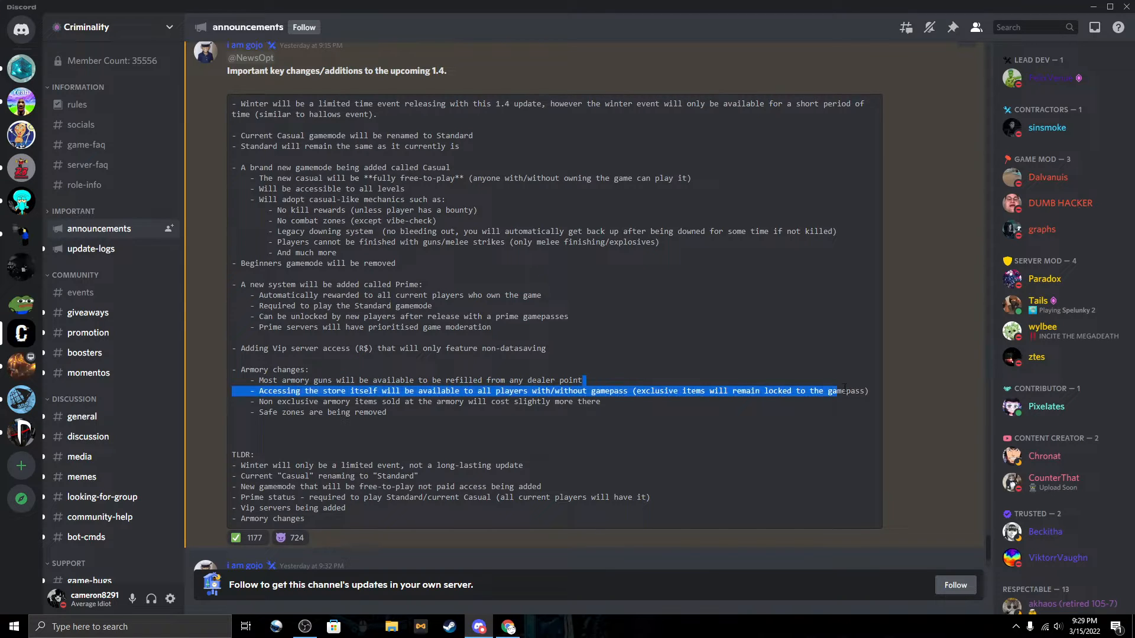
{"action": "left_click", "coordinate": [809, 408]}
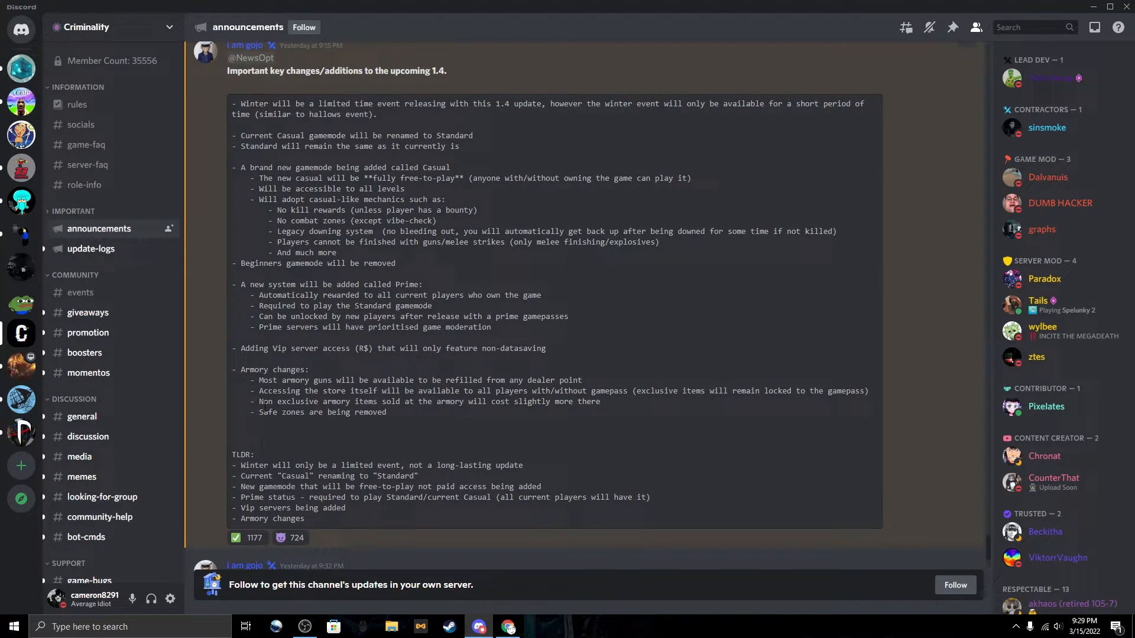
{"action": "left_click_drag", "start_coordinate": [257, 401], "coordinate": [391, 413]}
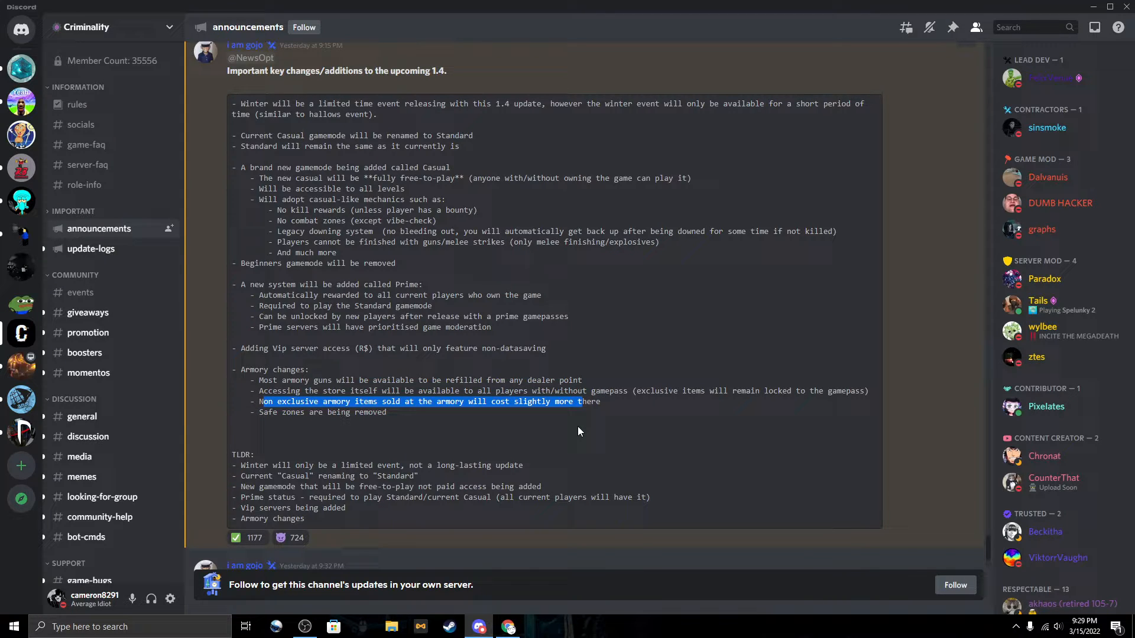
{"action": "mouse_move", "coordinate": [553, 432]}
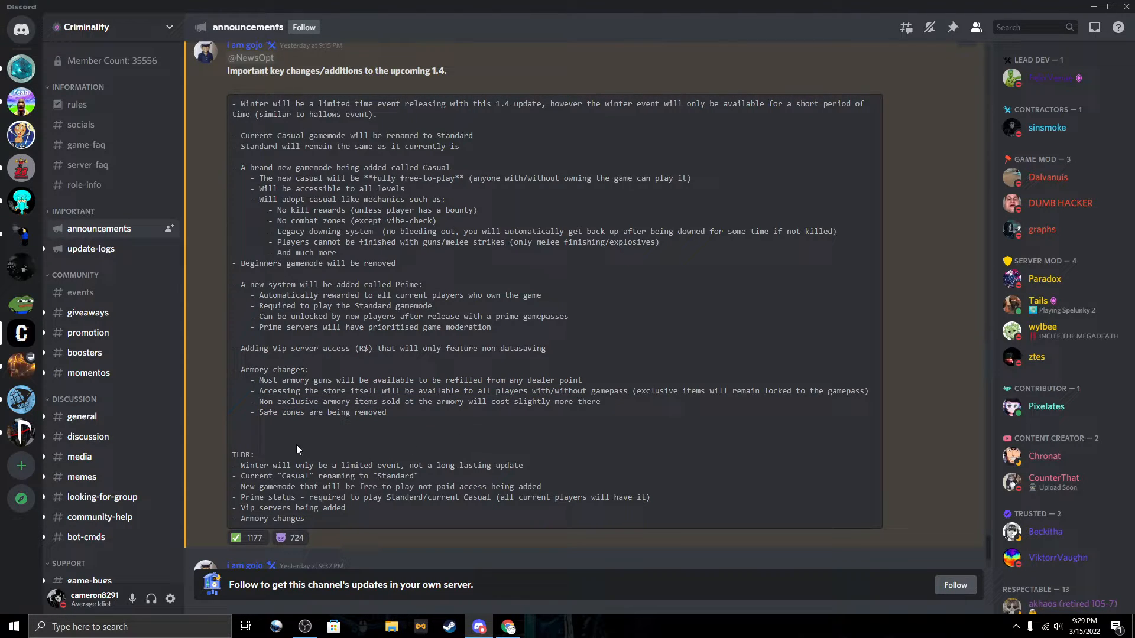
{"action": "mouse_move", "coordinate": [480, 464]}
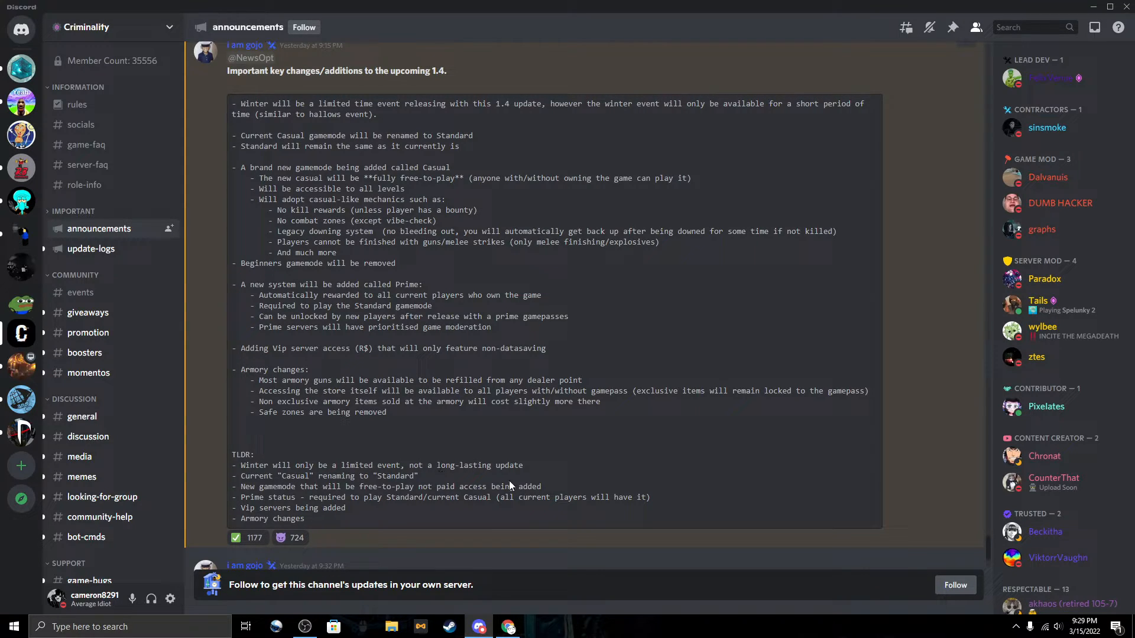
{"action": "mouse_move", "coordinate": [553, 489]}
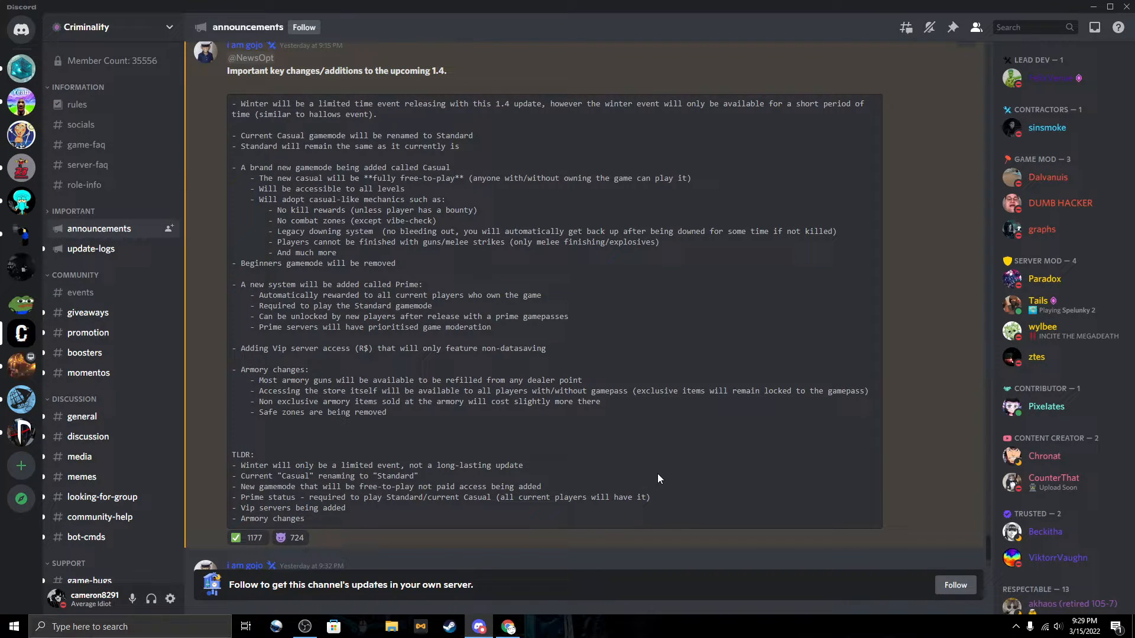
{"action": "mouse_move", "coordinate": [600, 471]}
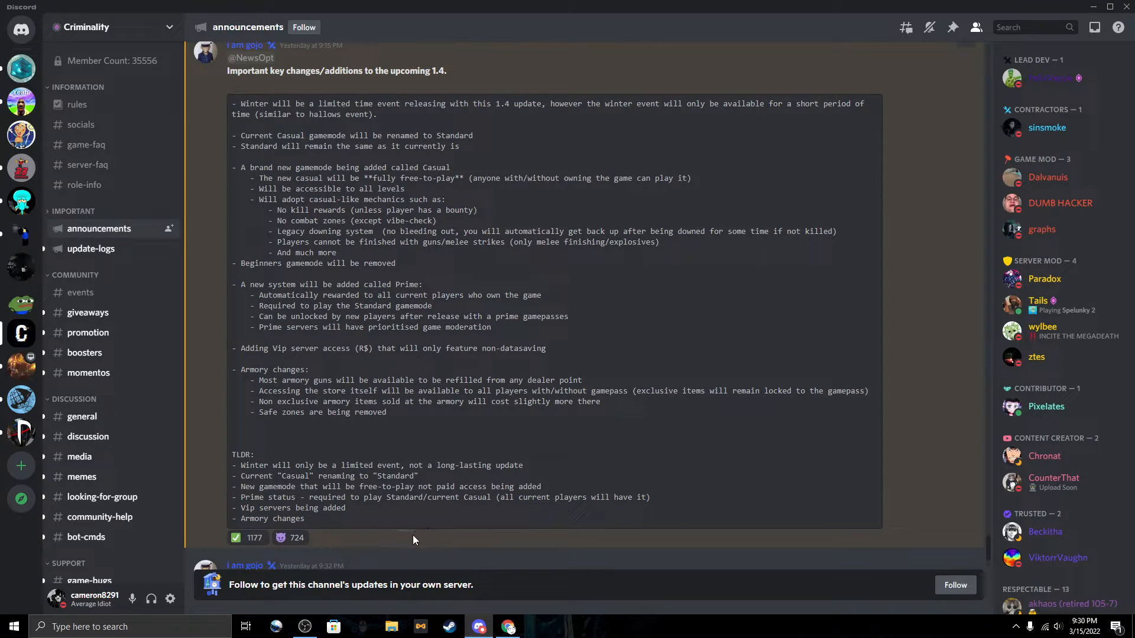
{"action": "mouse_move", "coordinate": [507, 627]}
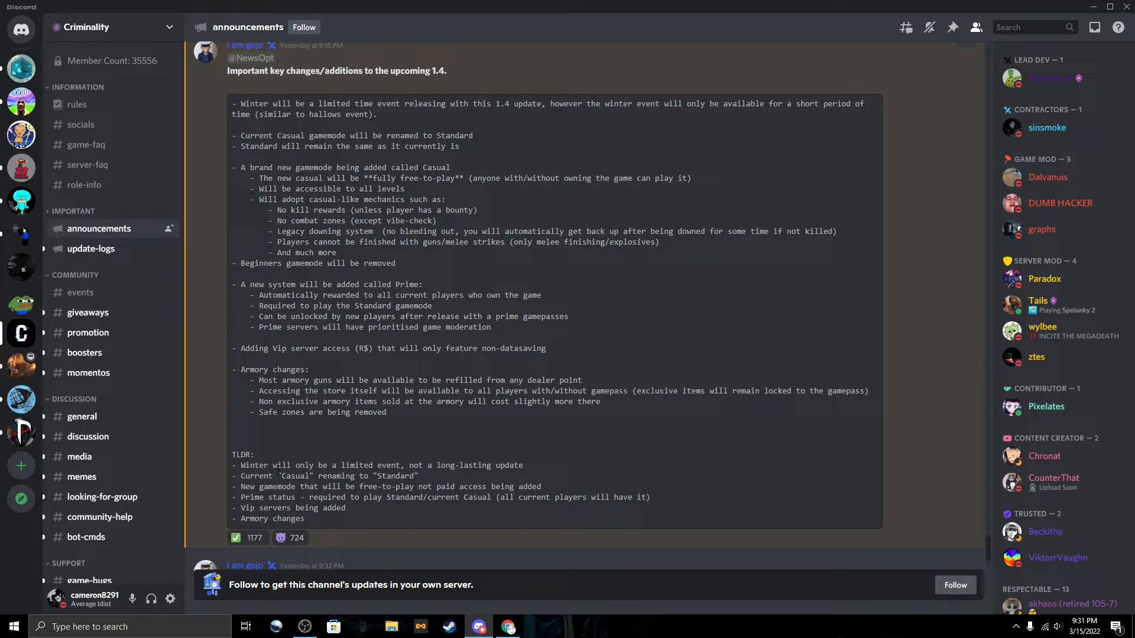
{"action": "mouse_move", "coordinate": [762, 389]}
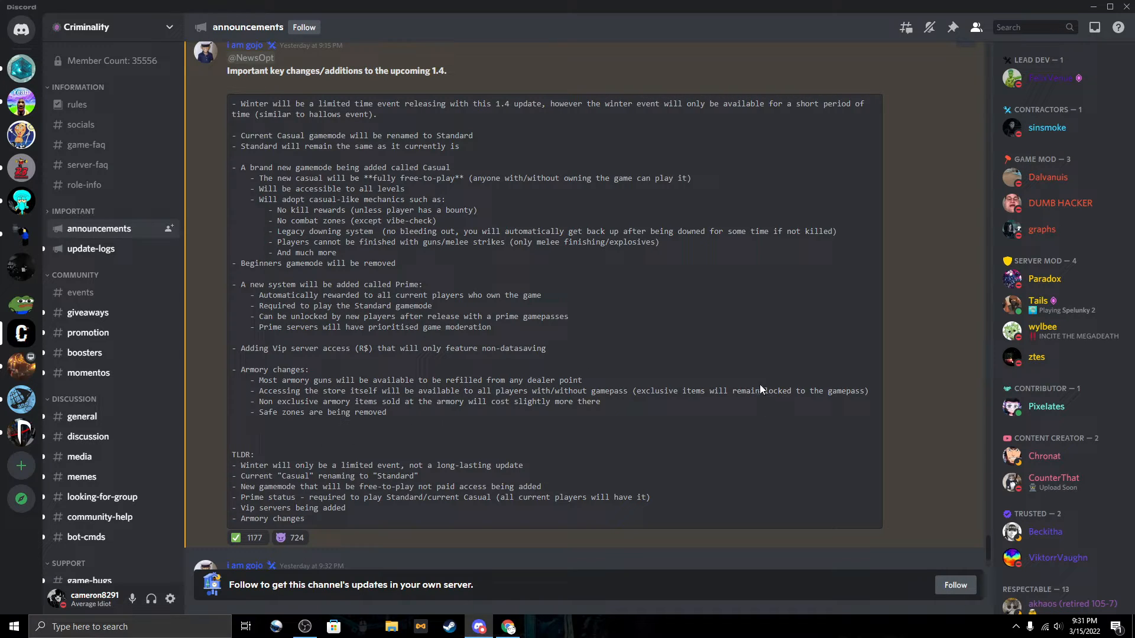
{"action": "mouse_move", "coordinate": [620, 366]}
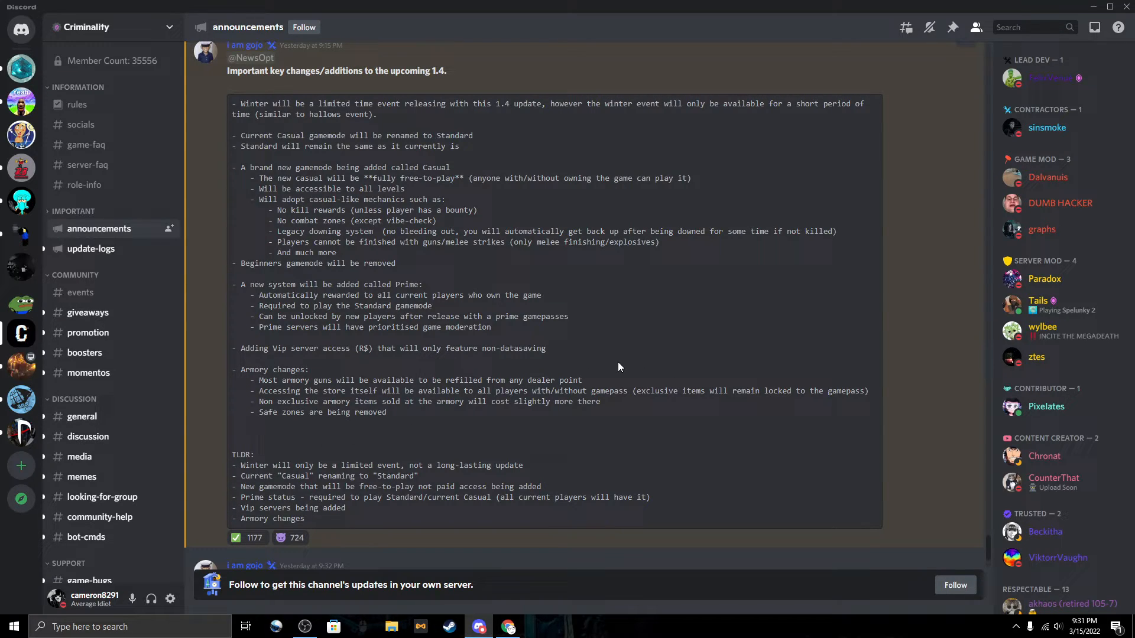
{"action": "mouse_move", "coordinate": [557, 333]}
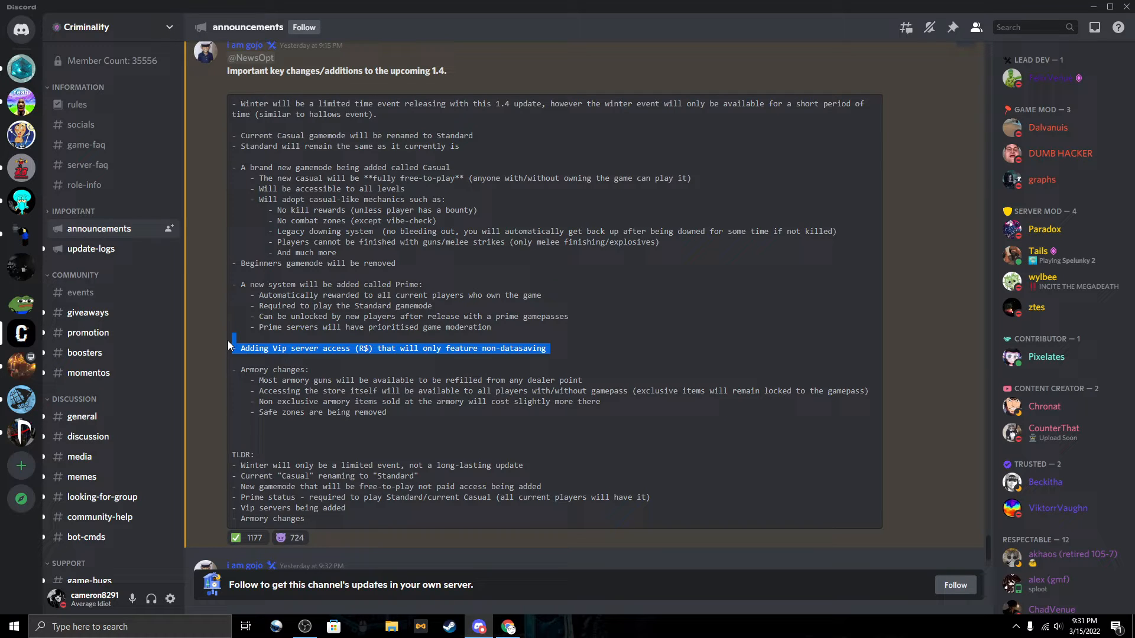
- Scroll below the 1.4 notes to the follow-up messages, including the Roblox bug warning
{"action": "scroll", "scroll_direction": "down", "scroll_amount": 3}
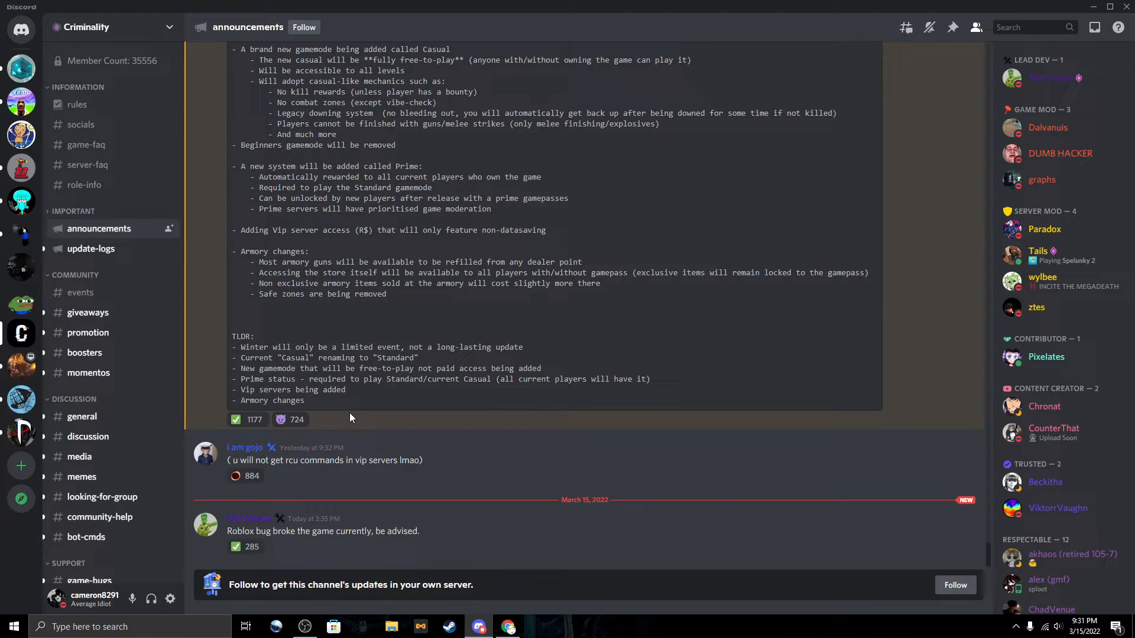
{"action": "mouse_move", "coordinate": [433, 530]}
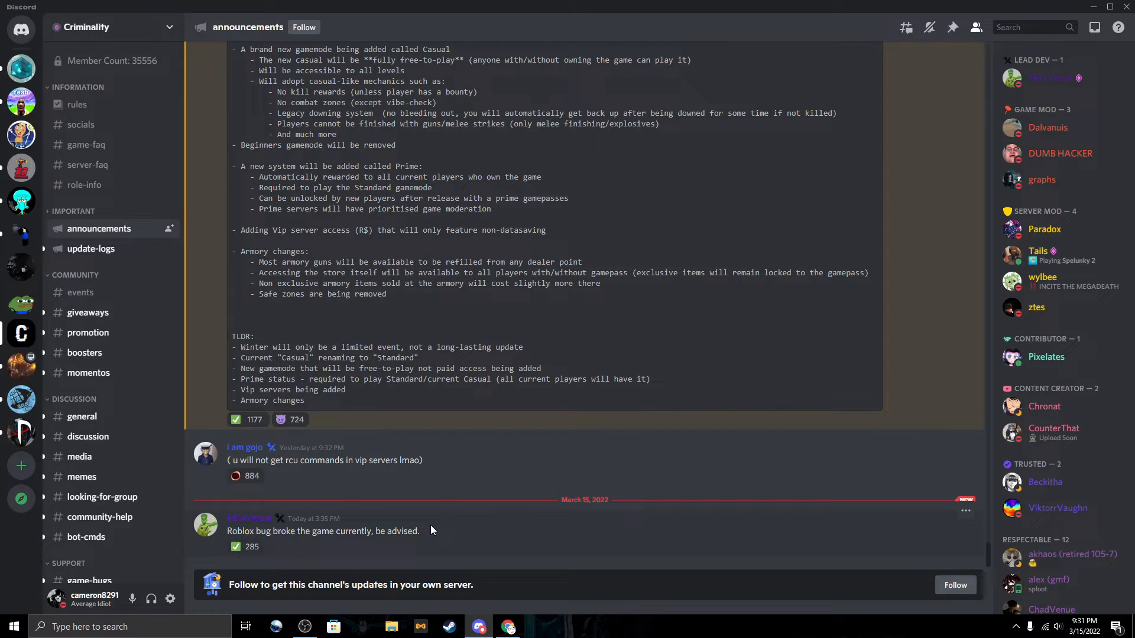
{"action": "mouse_move", "coordinate": [291, 460]}
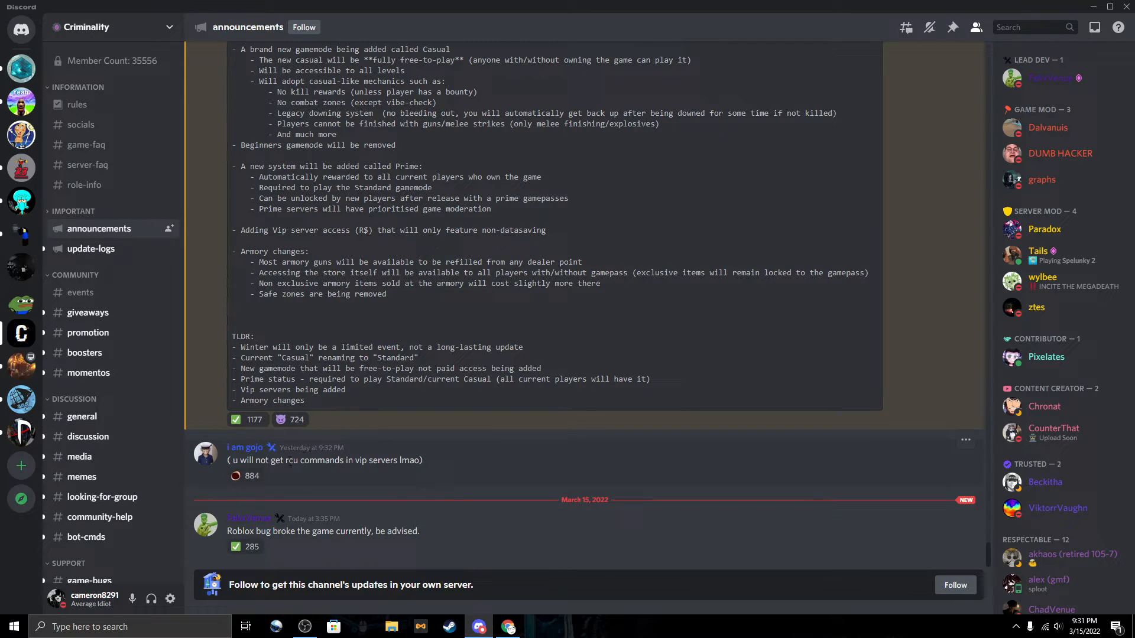
{"action": "mouse_move", "coordinate": [492, 487]}
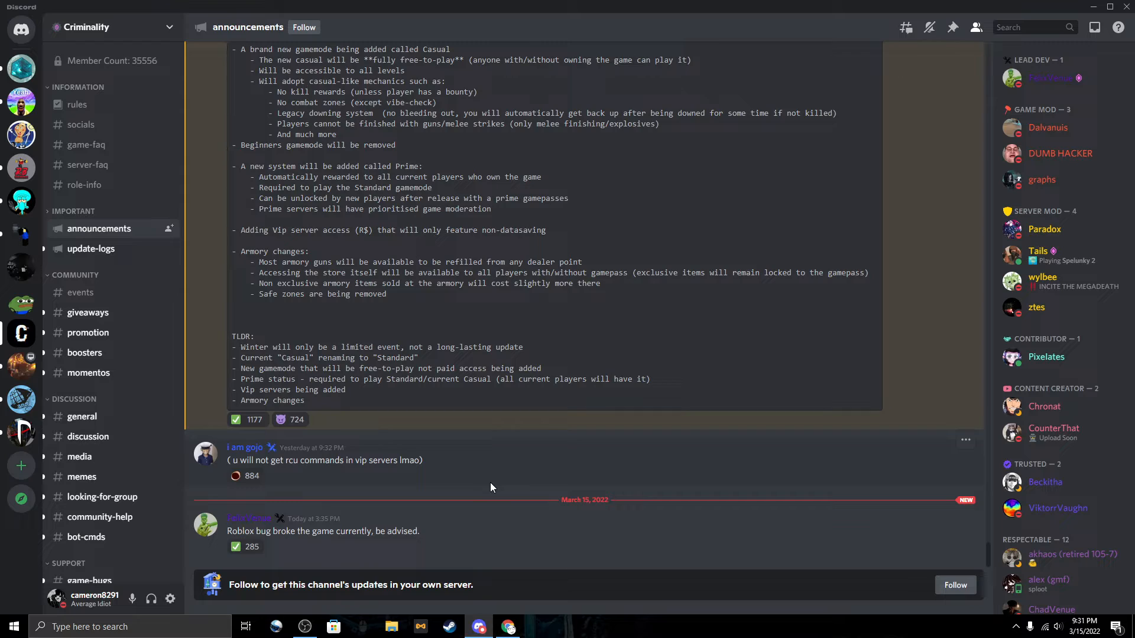